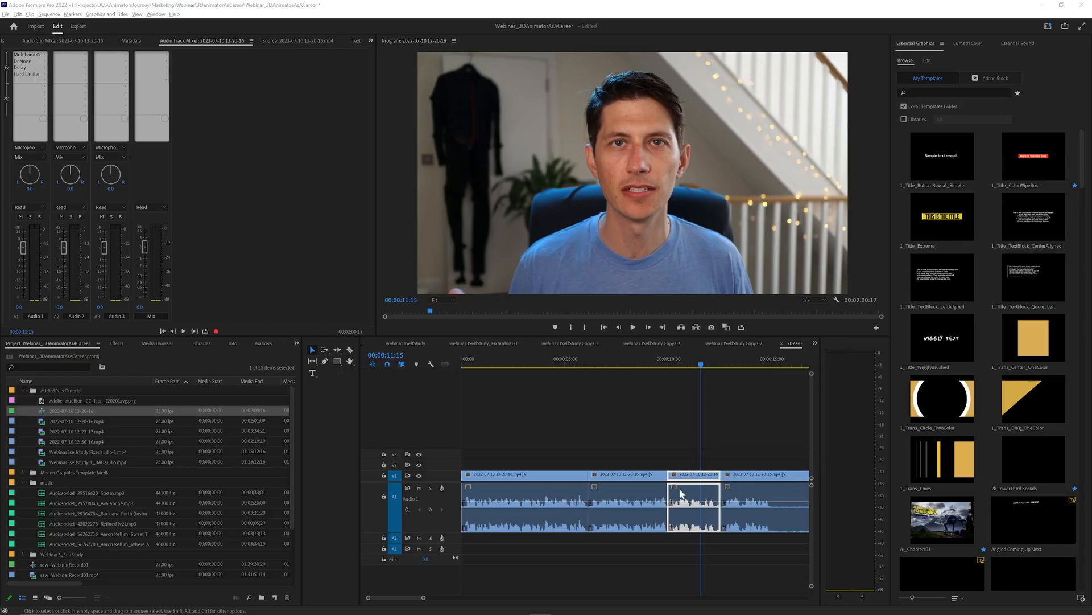
Check the timeline clip's Speed/Duration is 100%, then switch to the Export view
right_click(684, 511)
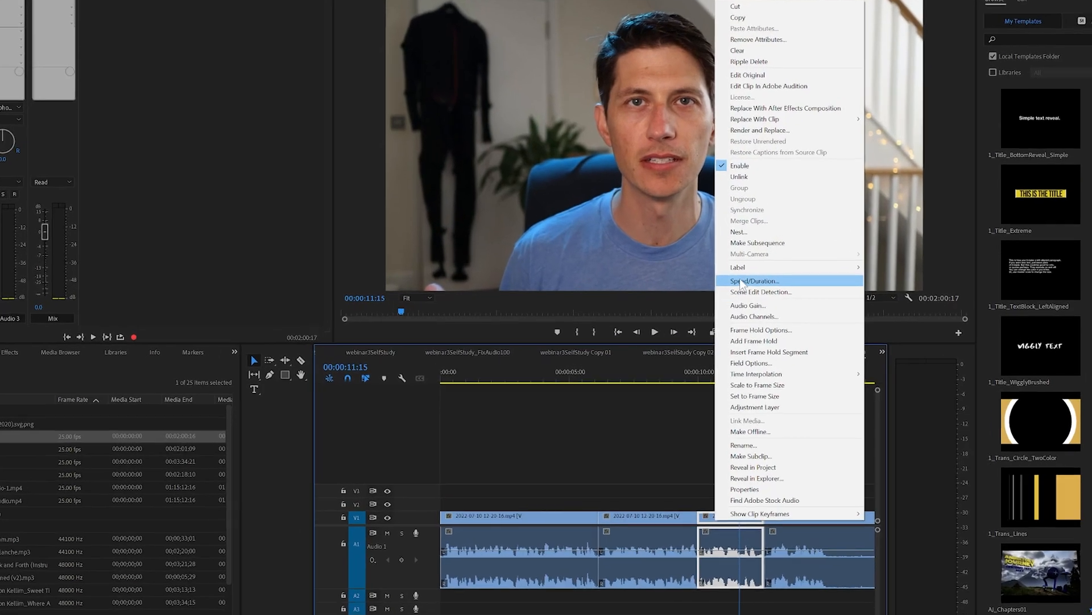
click(755, 281)
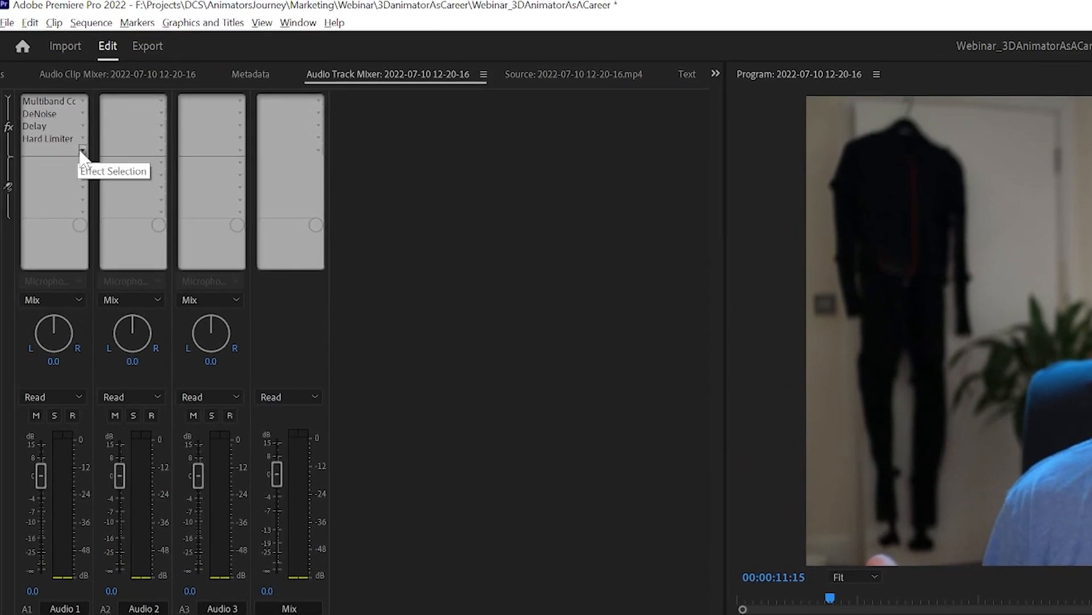
click(84, 149)
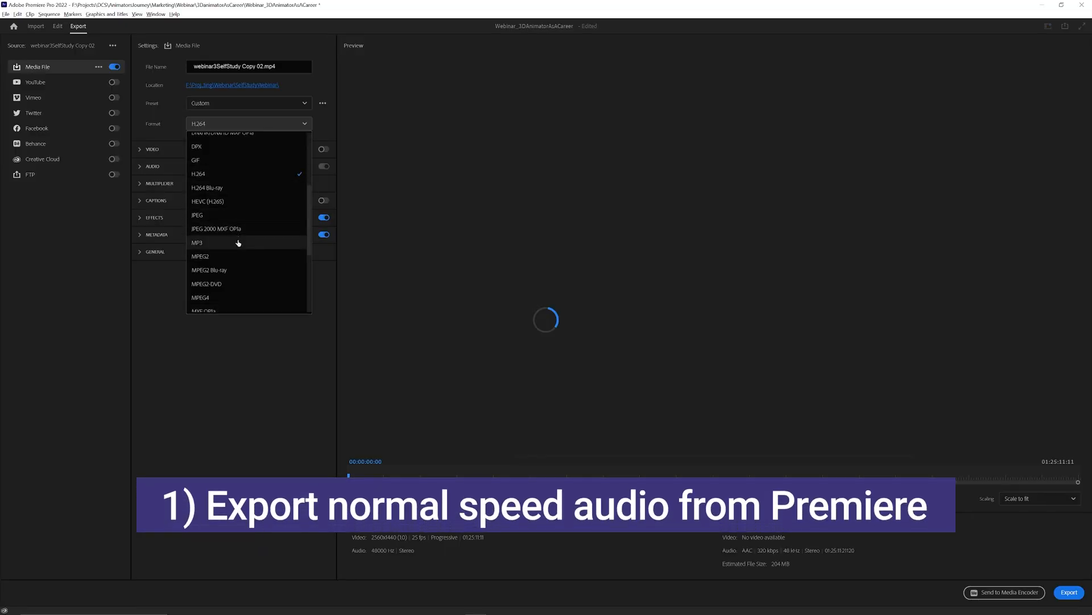
Choose MP3 as the export format for the sequence's audio
click(197, 242)
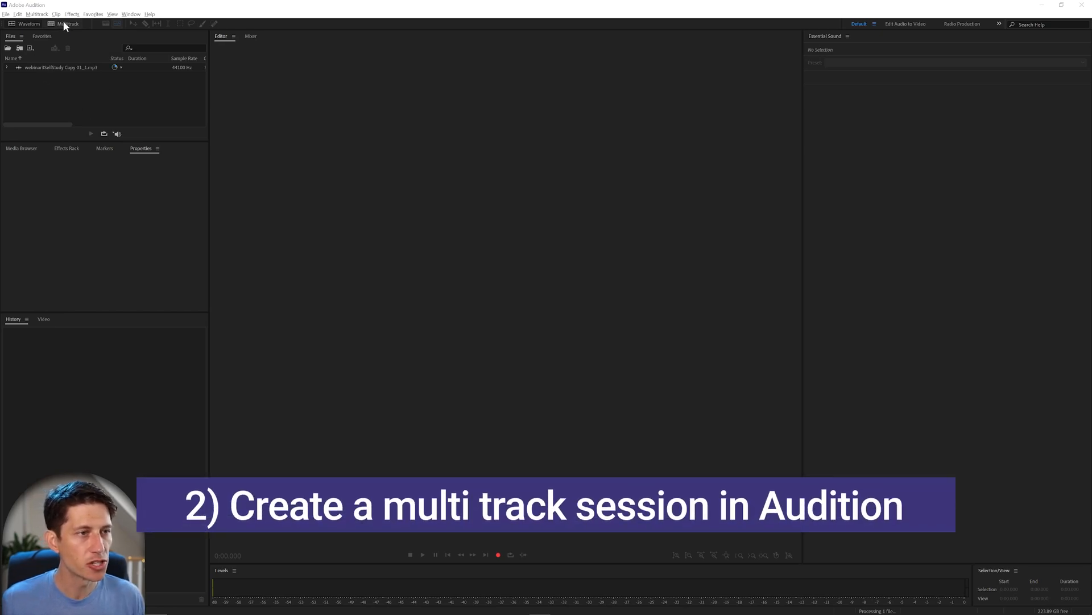
Create a new multitrack session at 48000 Hz with default settings
click(66, 25)
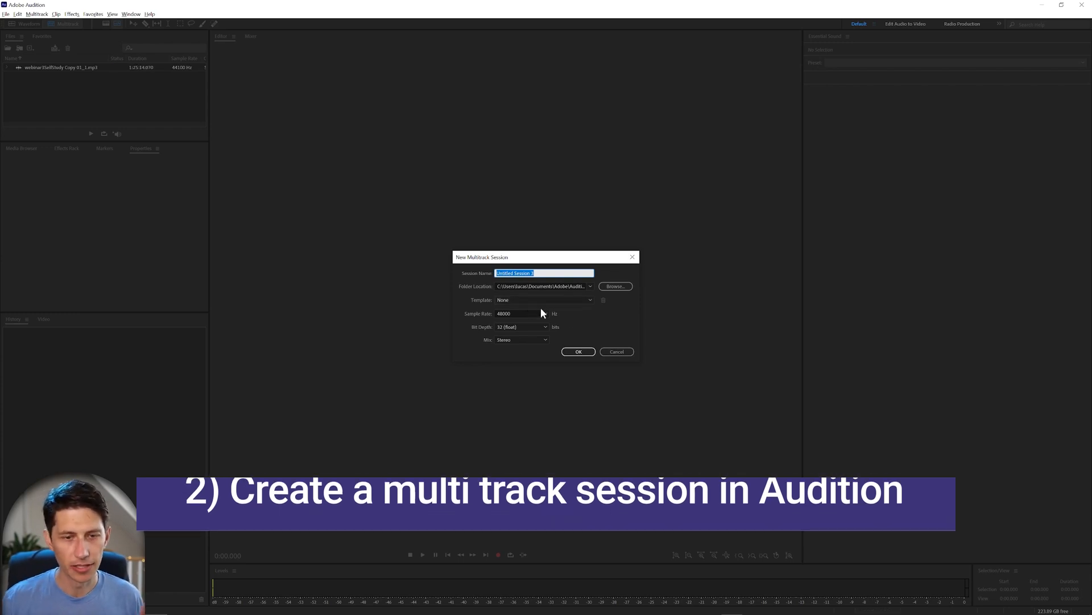
click(579, 352)
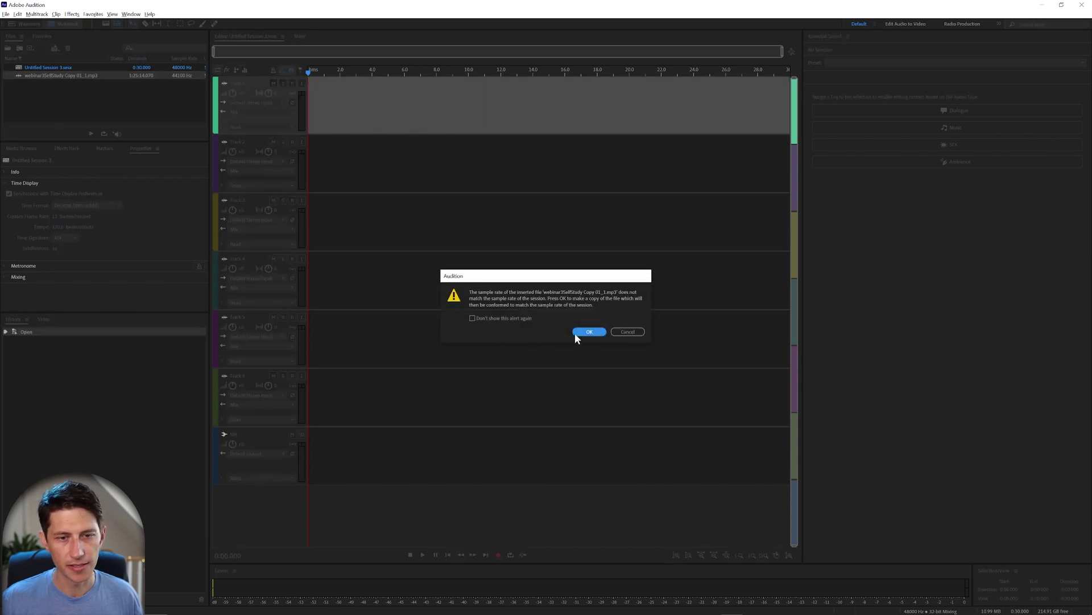
Accept converting the webinar MP3 to the session's 48000 Hz sample rate
click(590, 331)
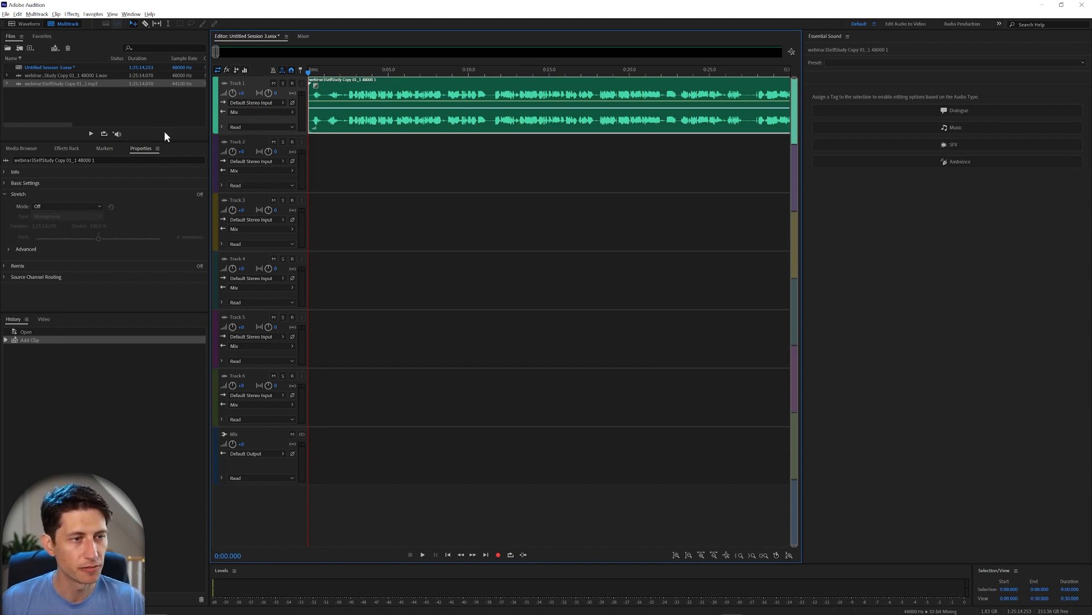
mouse_move(428, 202)
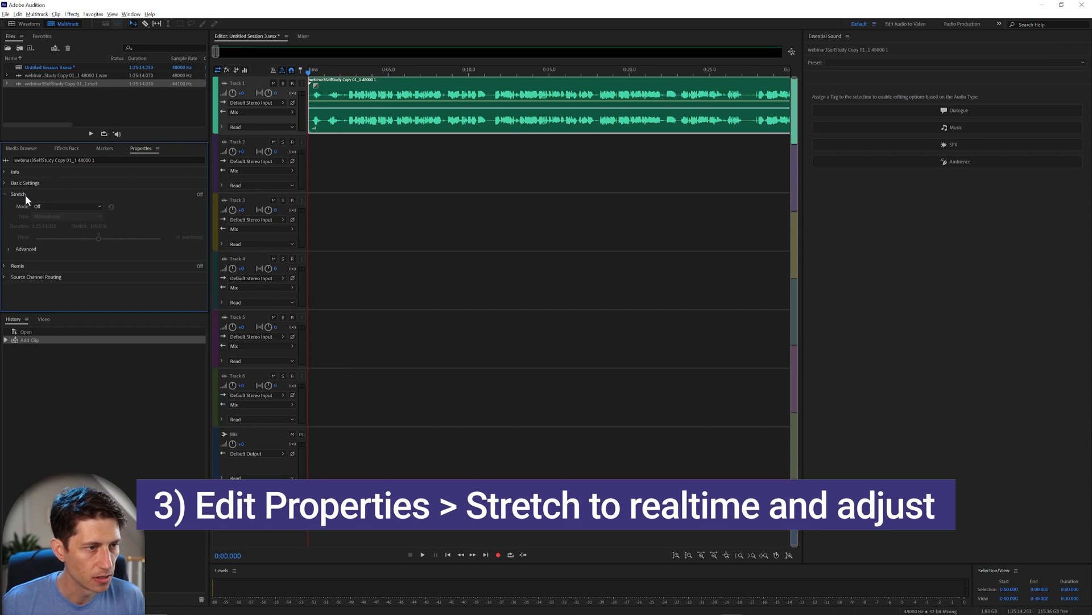
Set the Track 1 clip's stretch mode to Realtime, still at 100%
click(66, 206)
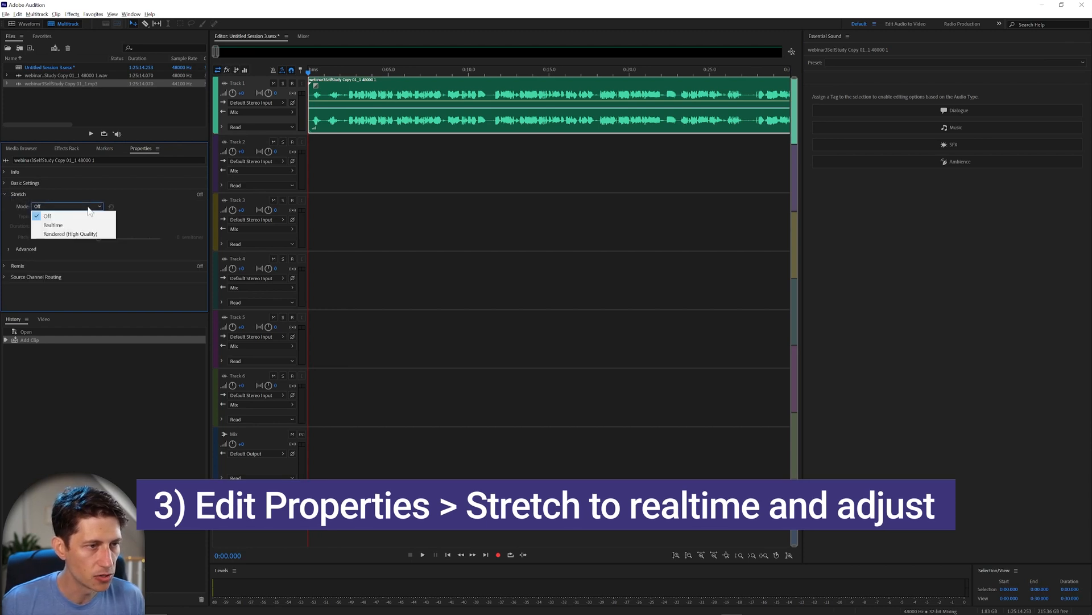
click(52, 225)
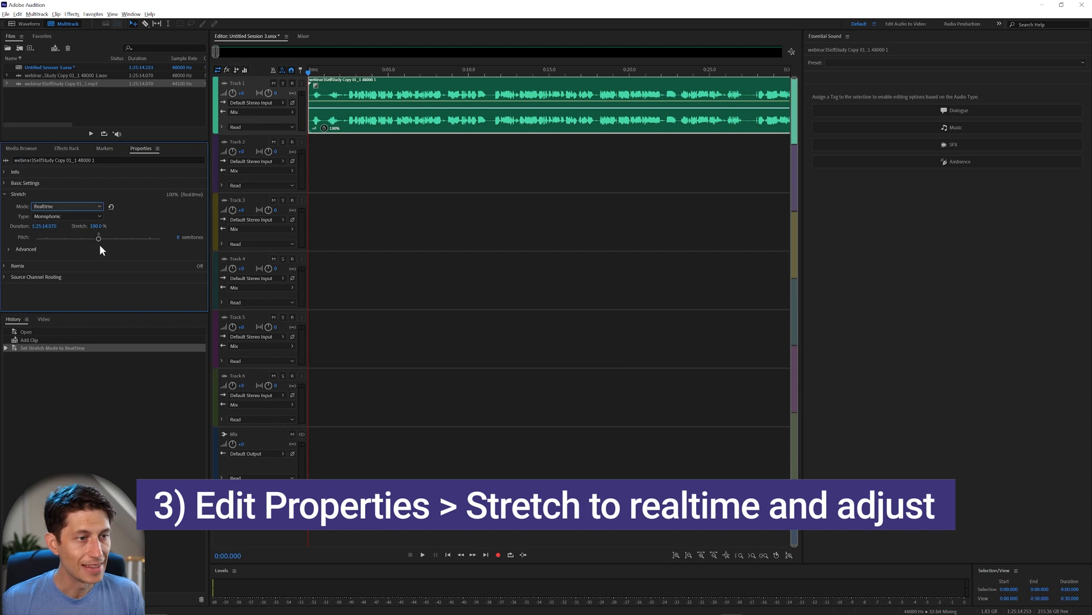
mouse_move(81, 255)
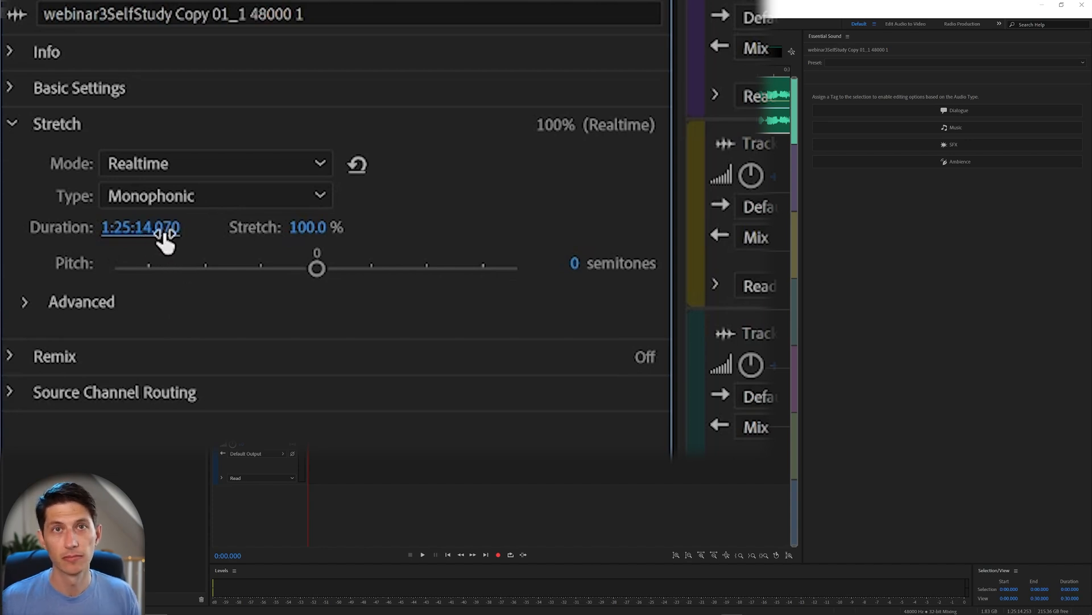
mouse_move(187, 303)
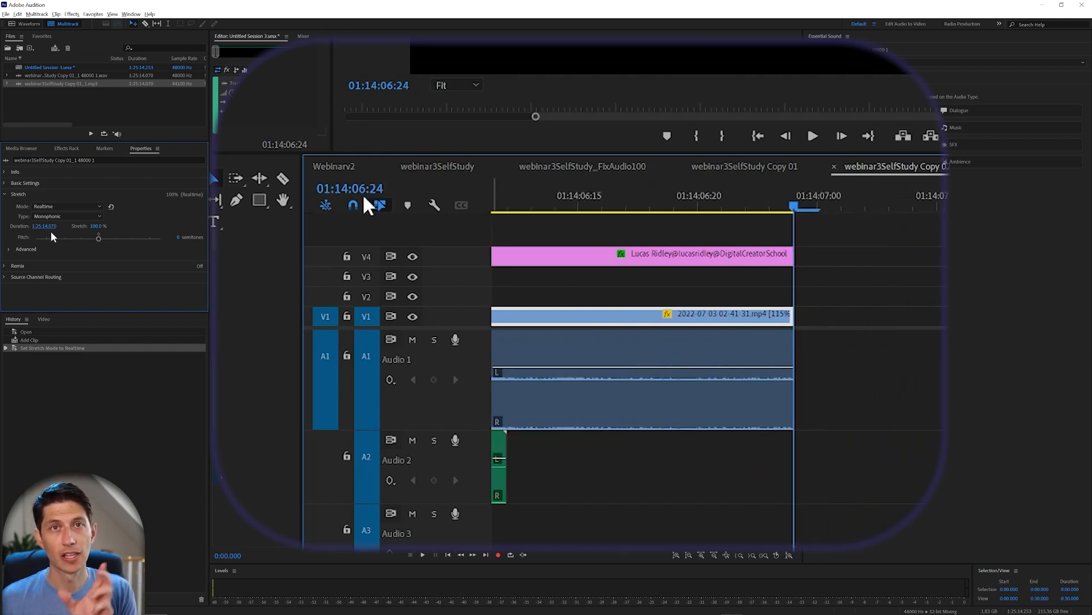
Edit the clip's stretched duration toward the Premiere sequence's 01:14:06:24 length
click(367, 188)
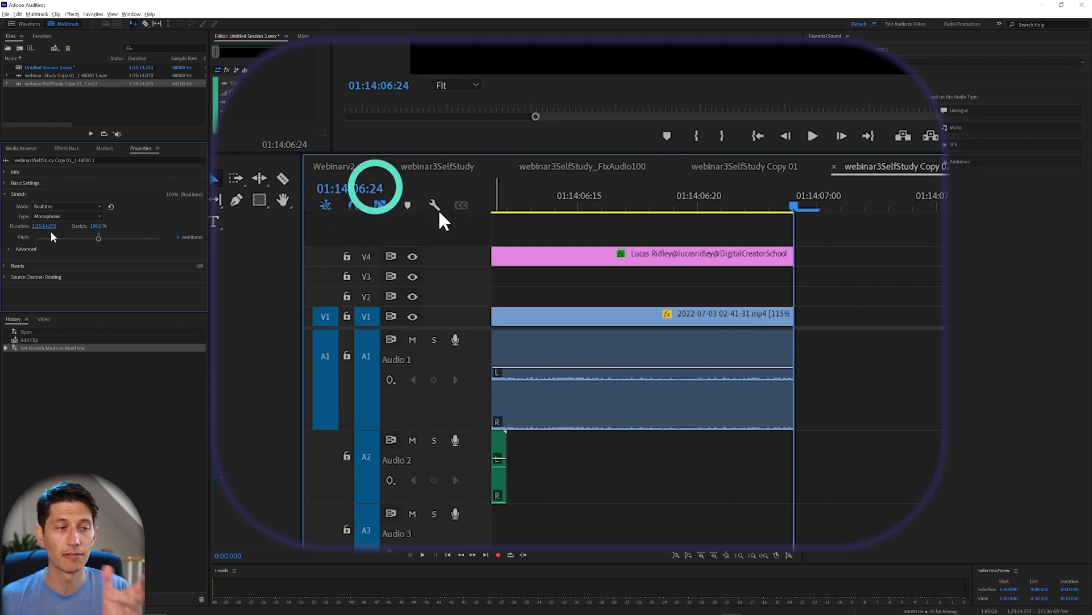
mouse_move(396, 199)
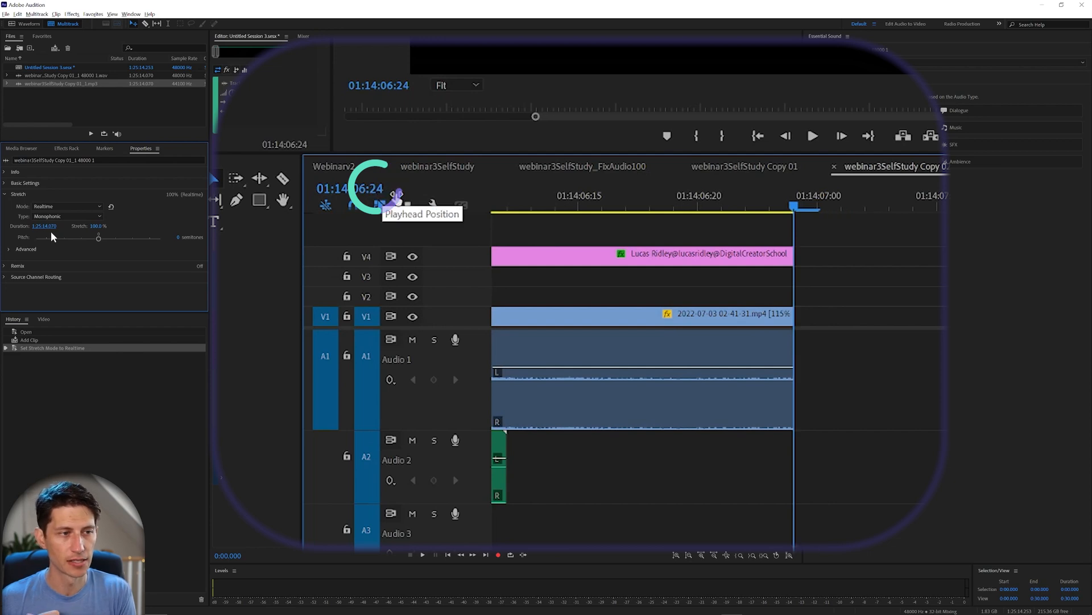
mouse_move(378, 206)
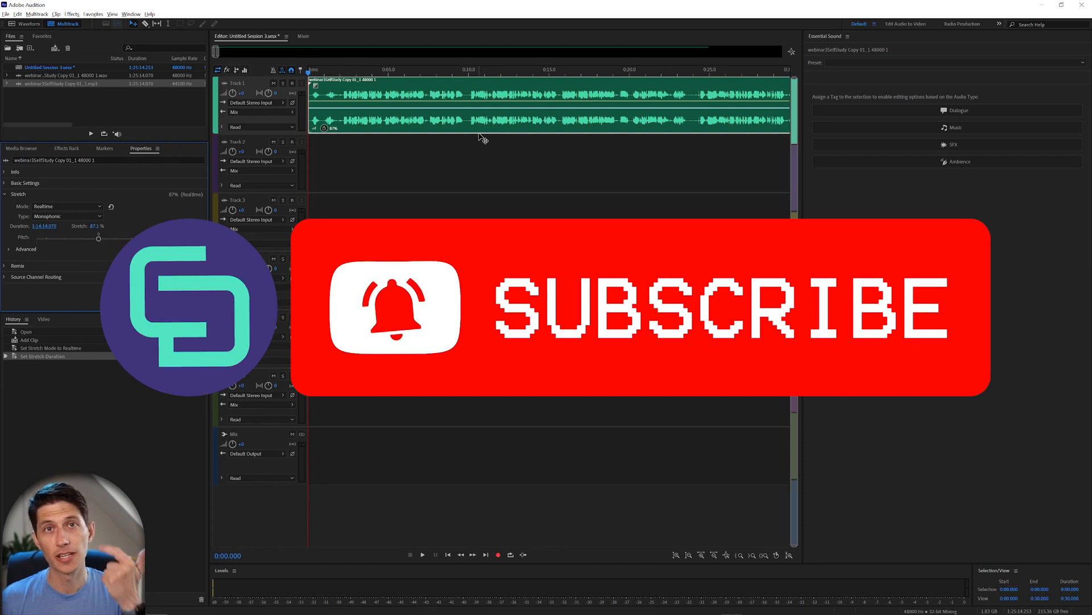
Start an Export Mixdown of the entire session from the clip's context menu
right_click(475, 126)
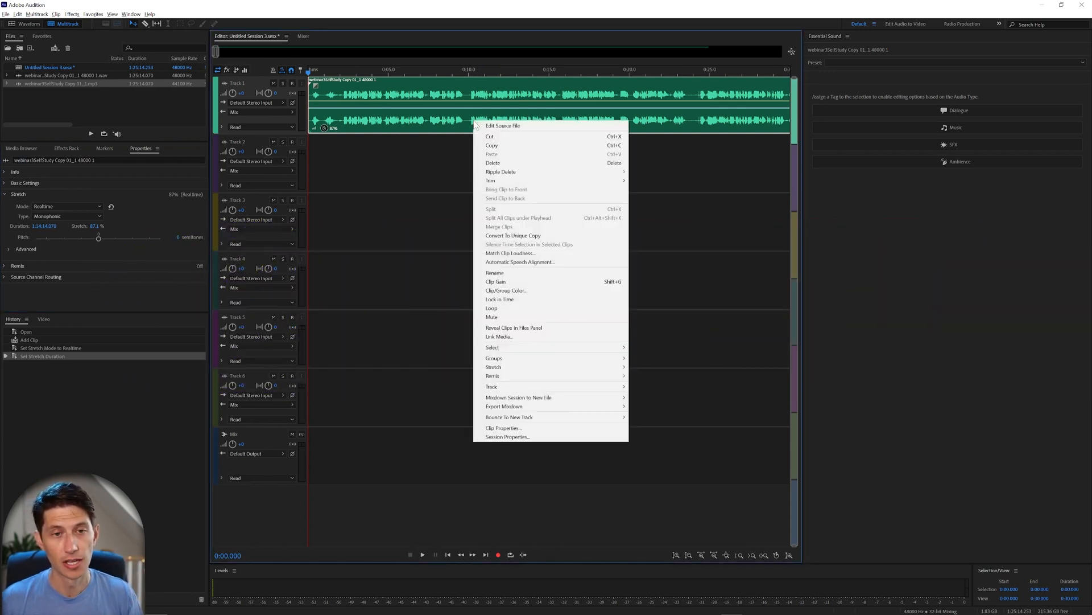
mouse_move(558, 375)
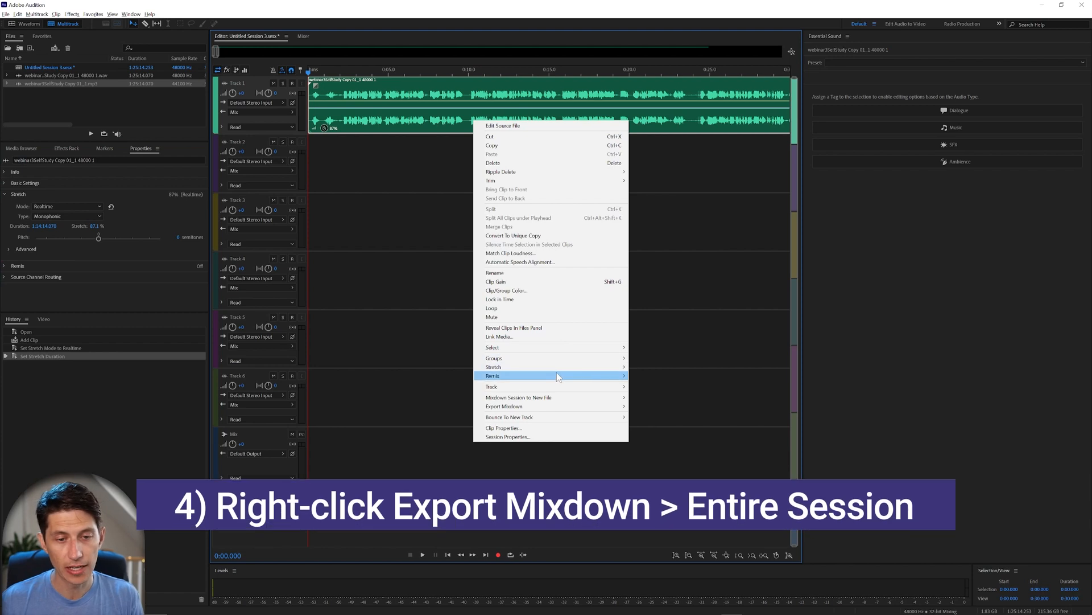
mouse_move(504, 406)
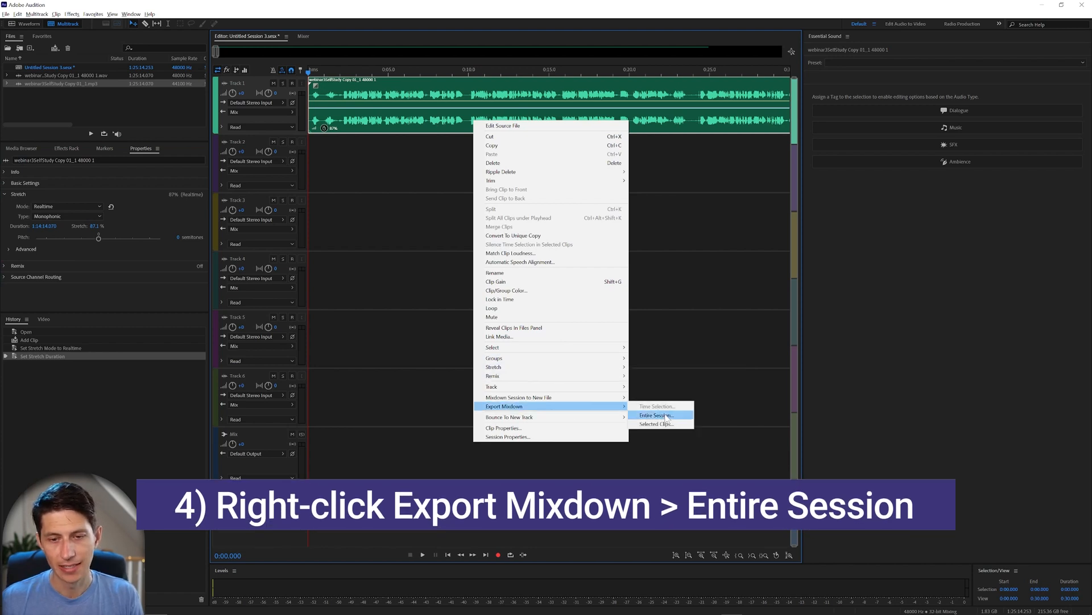
click(657, 415)
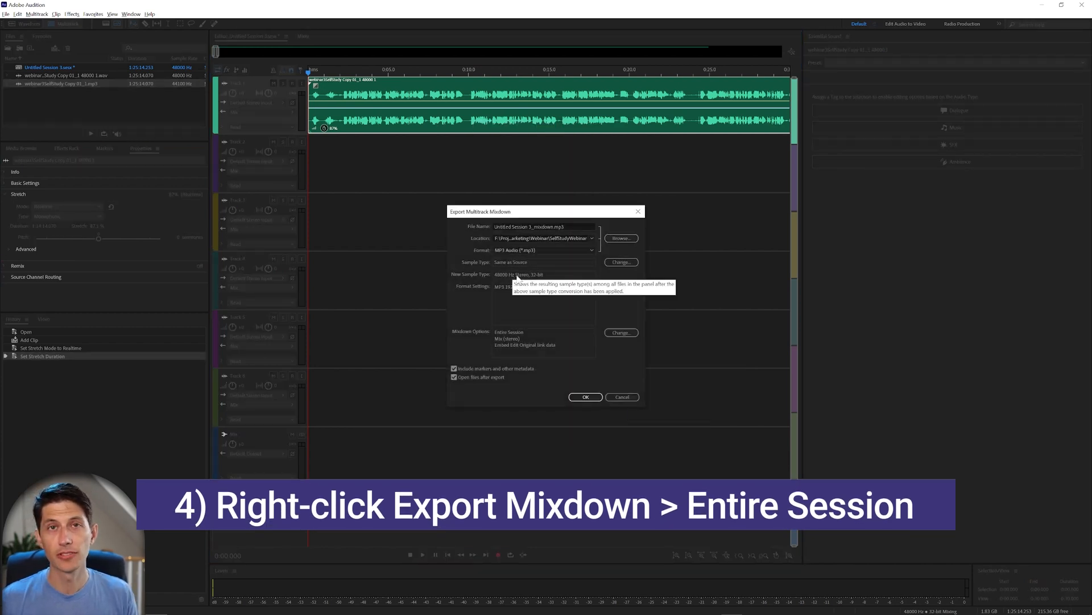